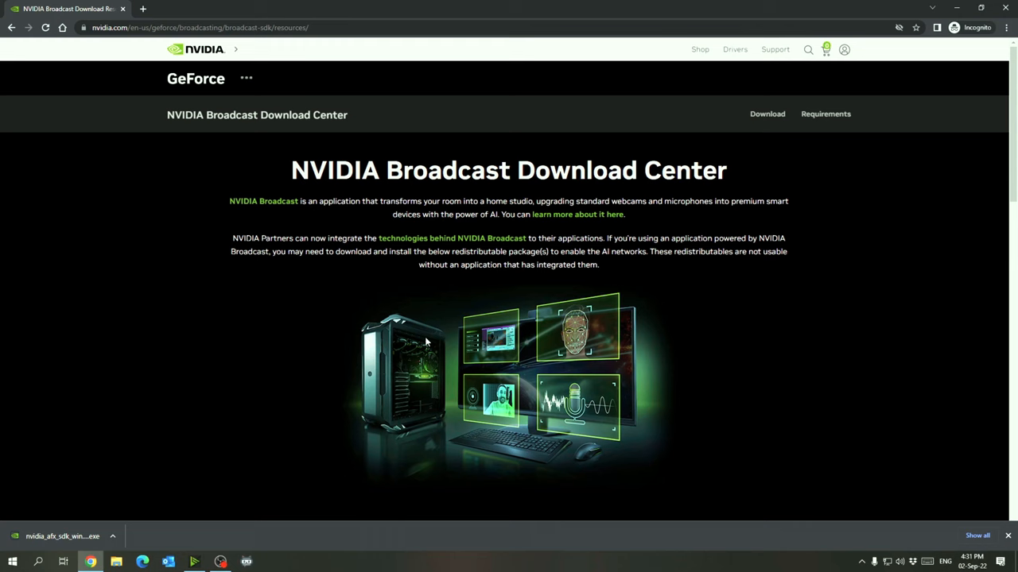
Switch the NVIDIA Broadcast camera effect from the sample-image replacement to Background blur
scroll(down, 3)
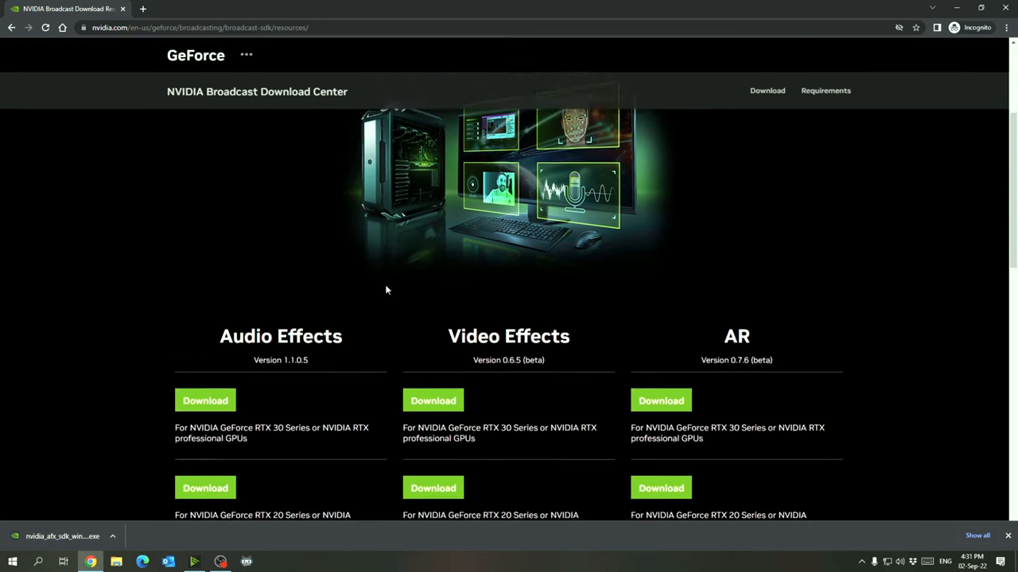
scroll(down, 3)
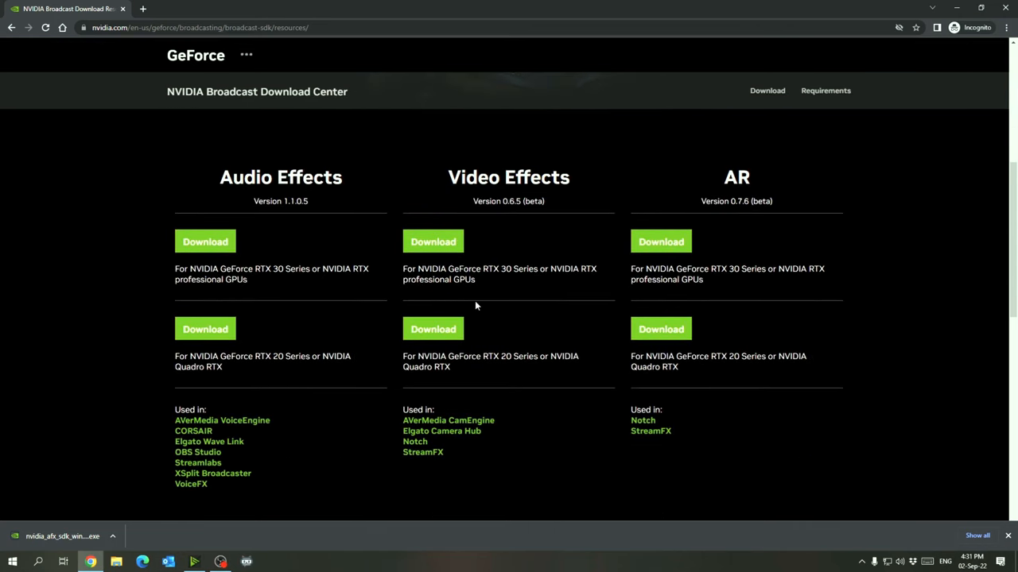
mouse_move(429, 292)
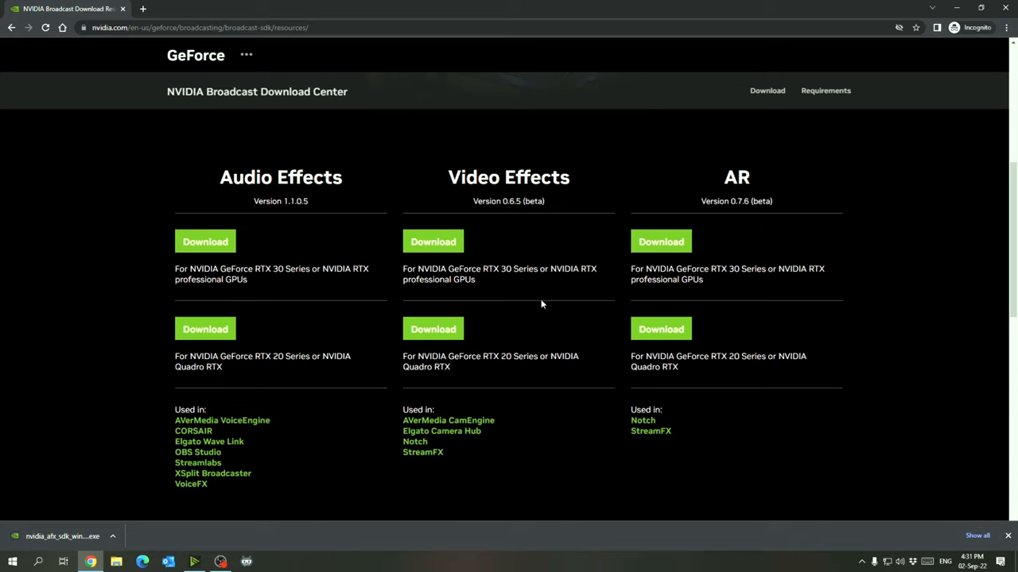
mouse_move(458, 374)
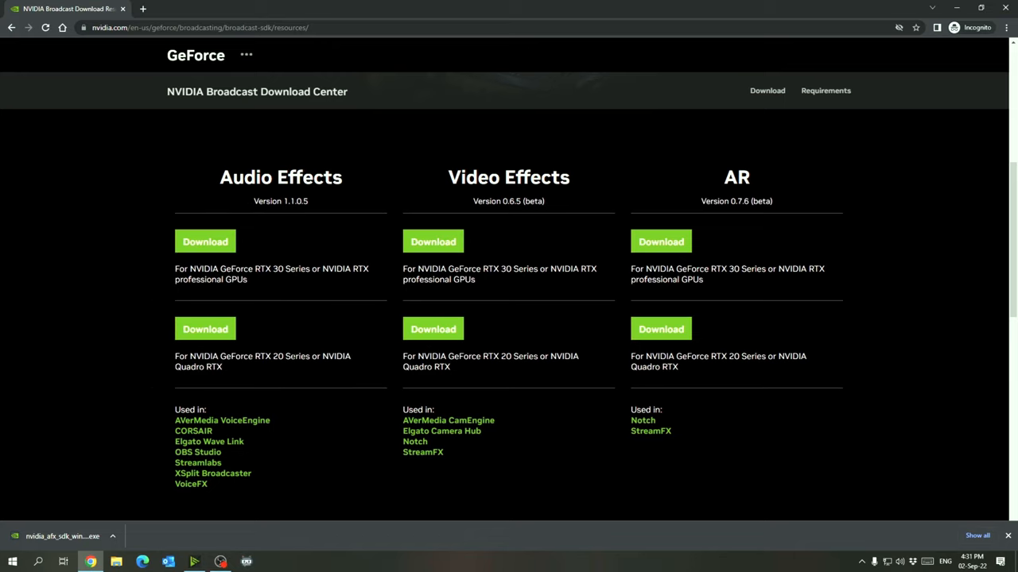
mouse_move(321, 375)
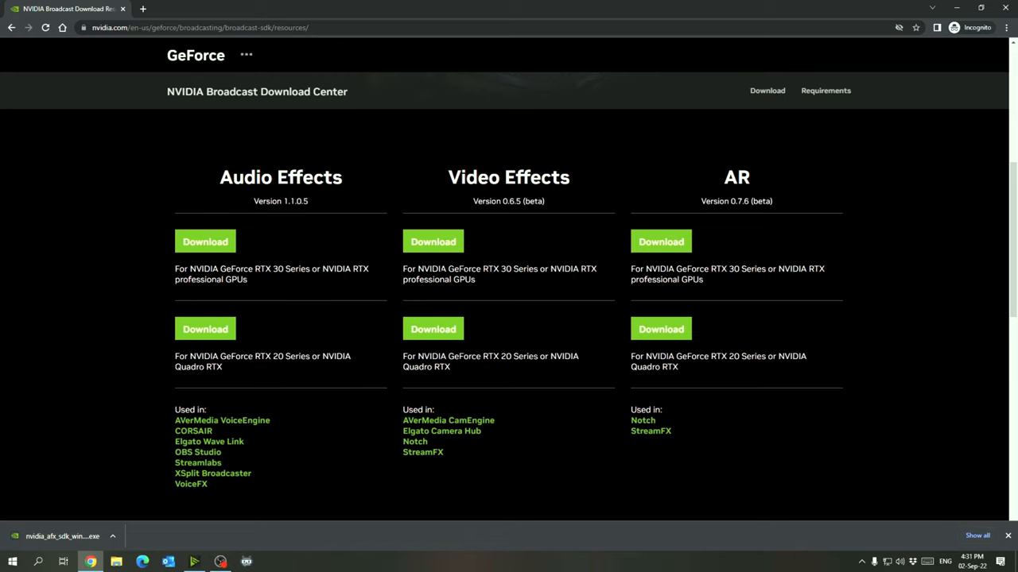
mouse_move(488, 333)
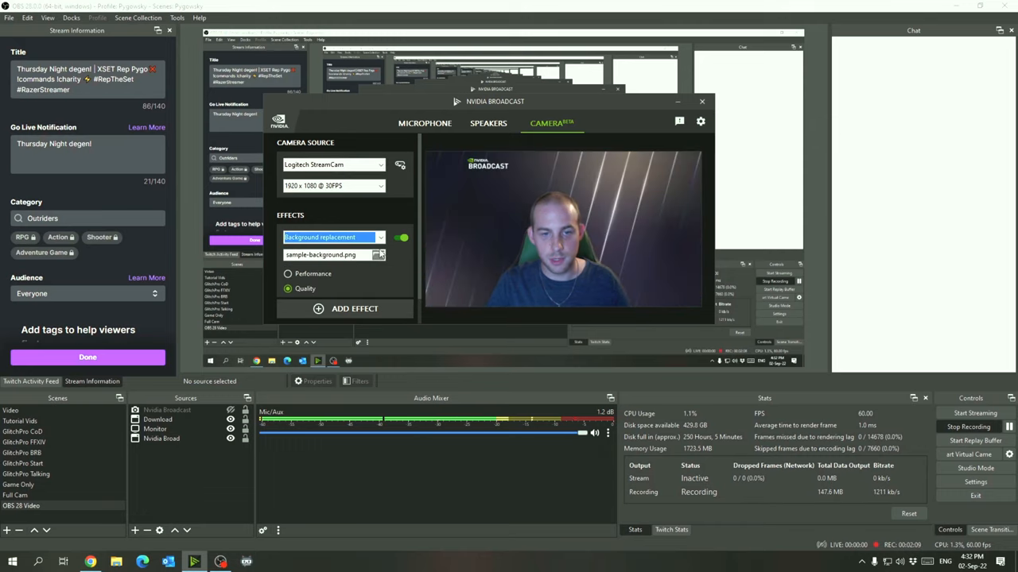
click(380, 237)
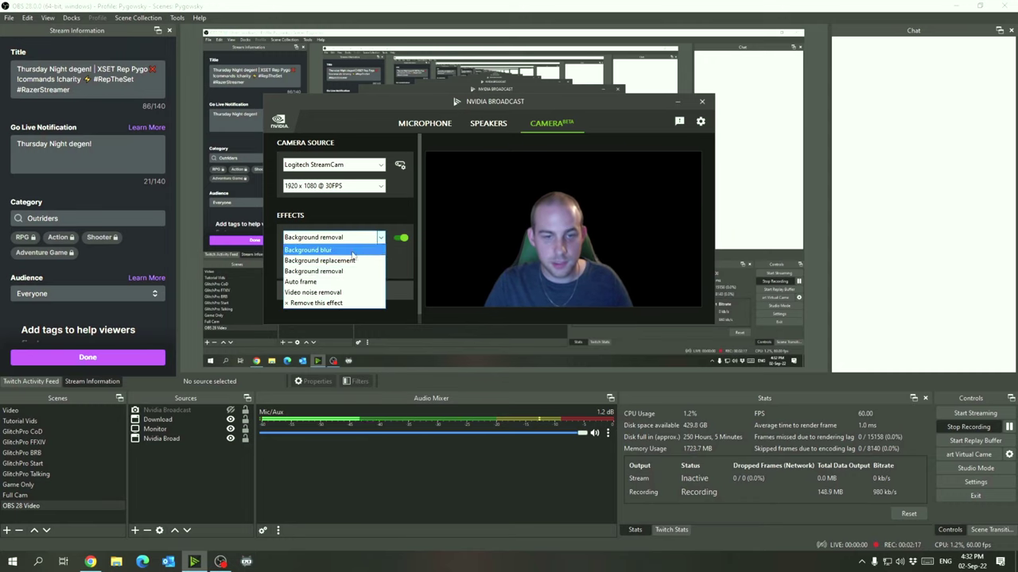
click(308, 250)
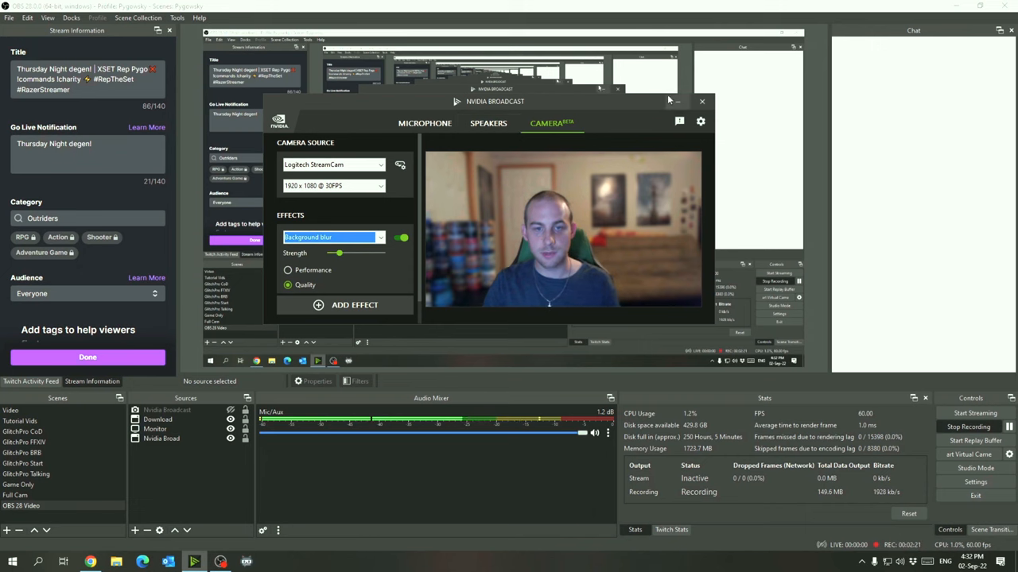
click(703, 102)
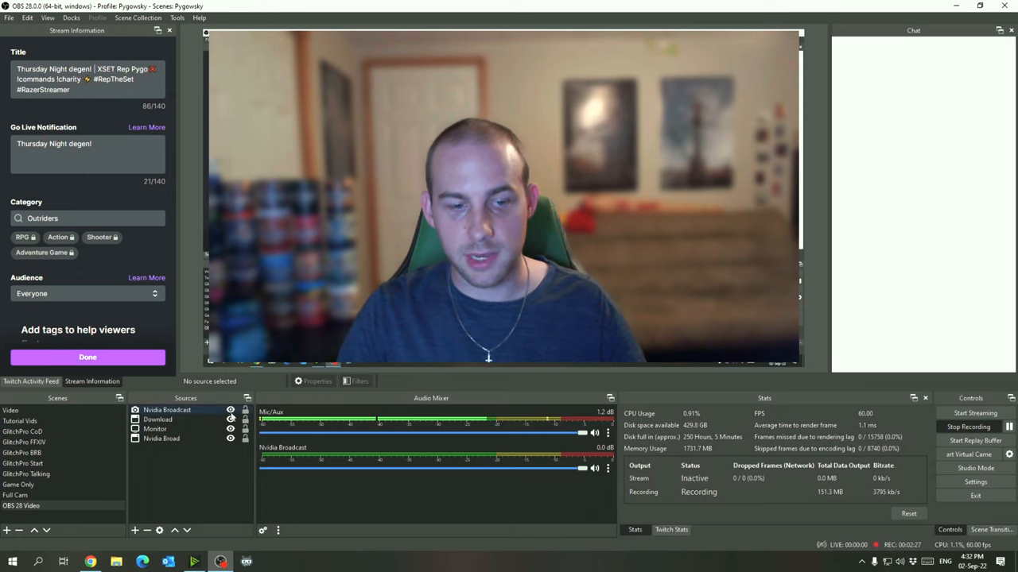
Confirm the Nvidia Broadcast source properties at 1920x1080 and 30 FPS, then return to its source options
right_click(165, 410)
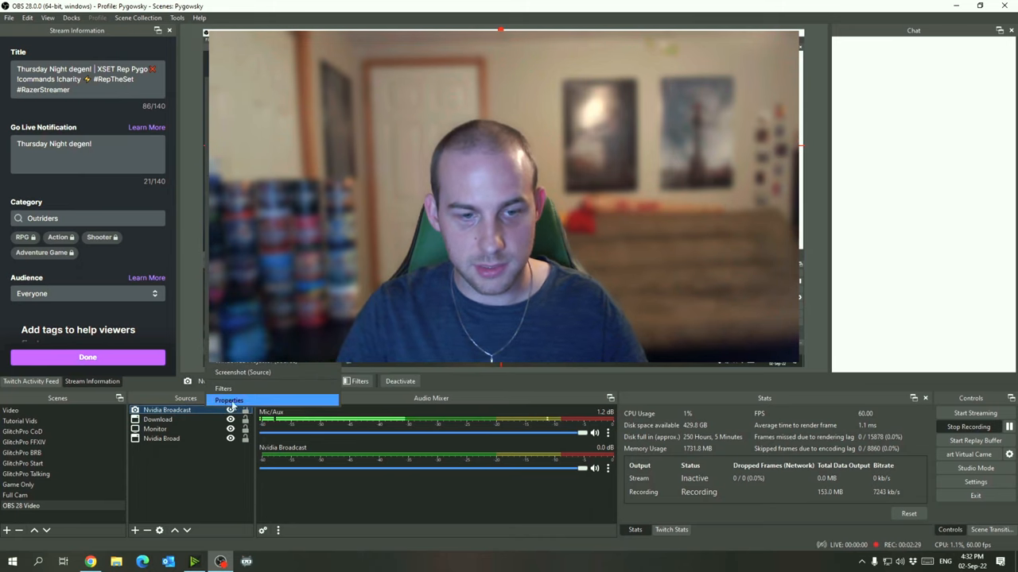
click(229, 400)
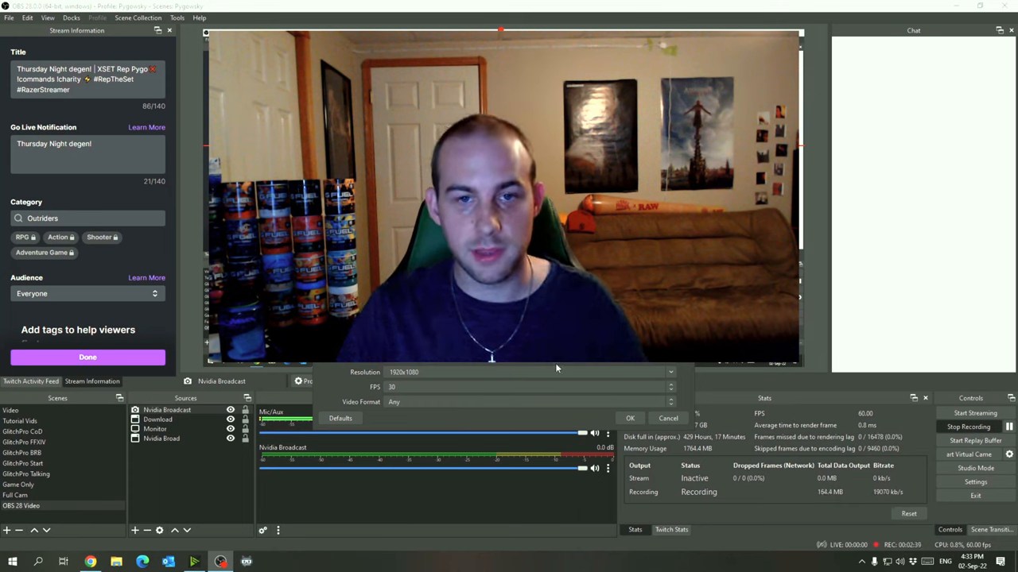
click(629, 418)
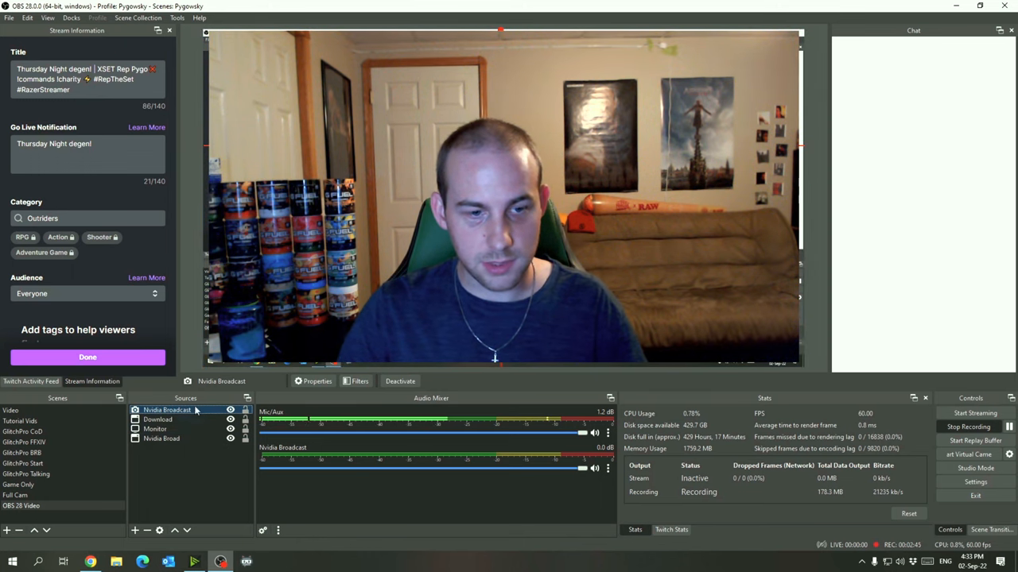
right_click(165, 410)
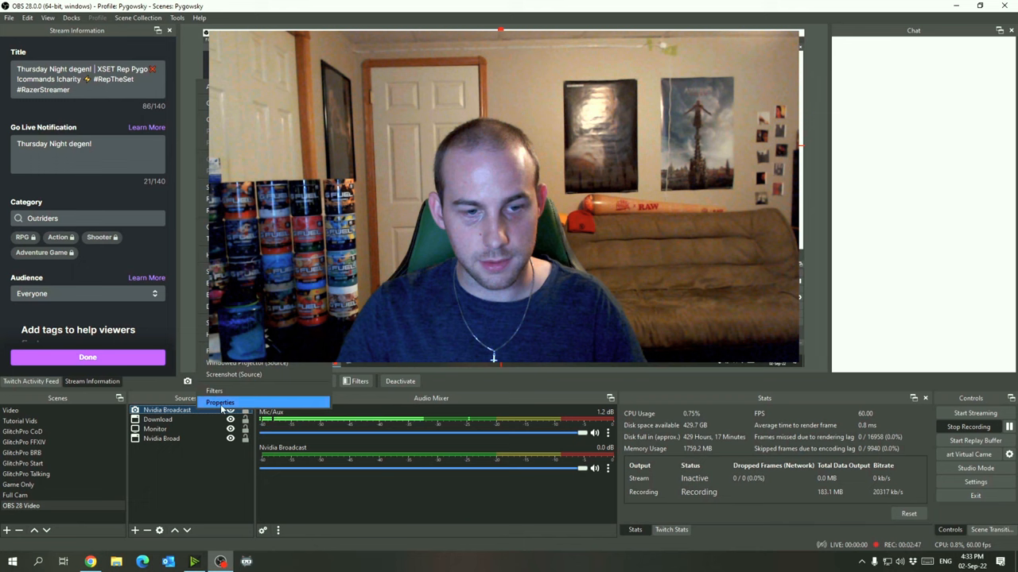
click(219, 403)
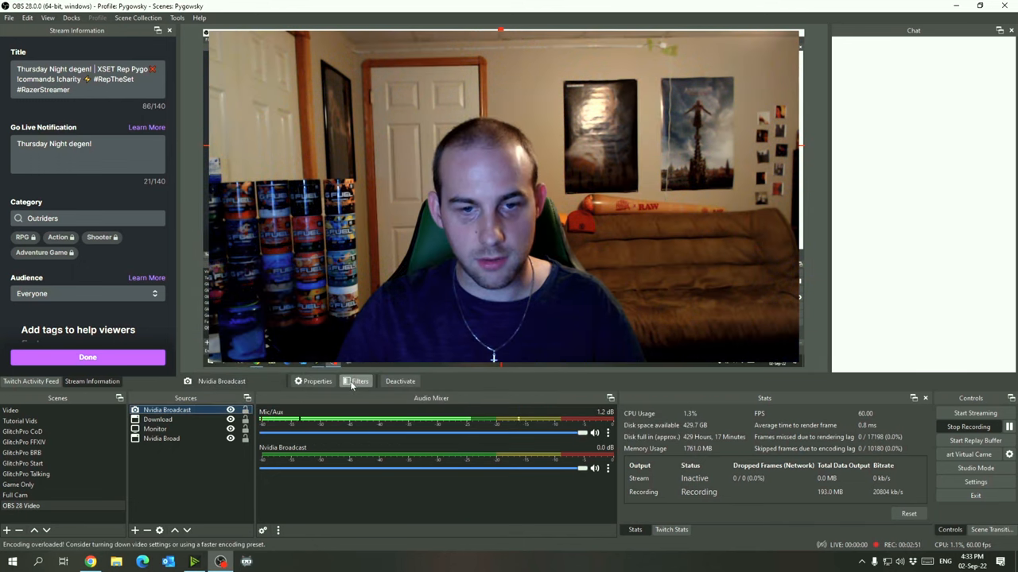
Add an NVIDIA Background Removal effect filter to the Nvidia Broadcast source and close Filters
click(356, 381)
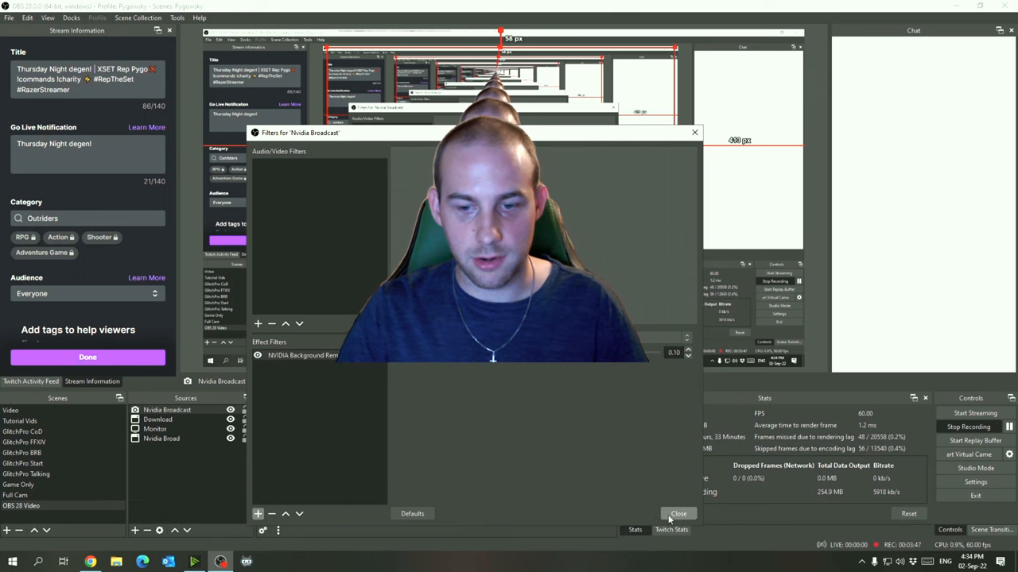
click(677, 514)
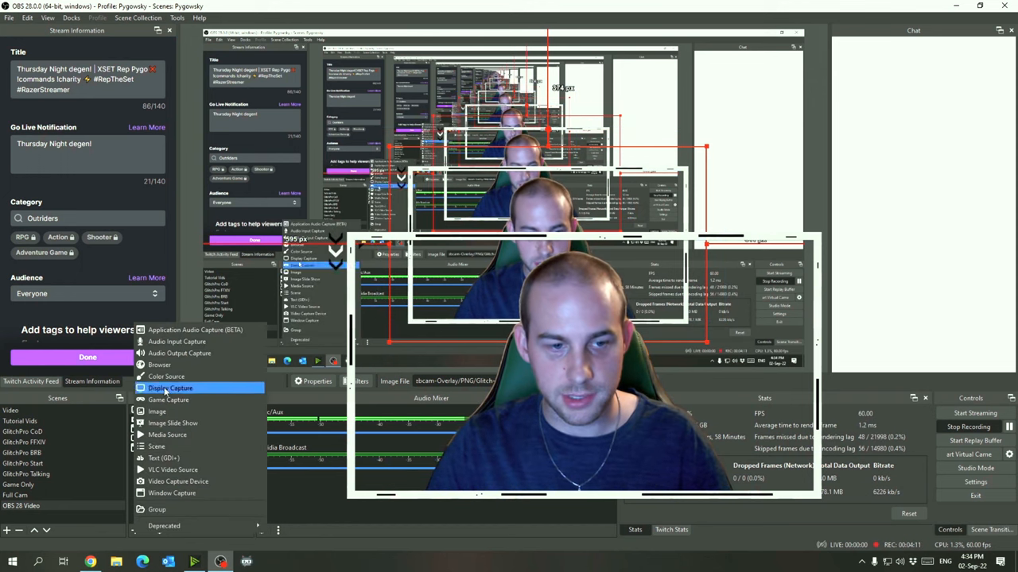
Add a new Image source to the scene for the Minecraft background
click(155, 412)
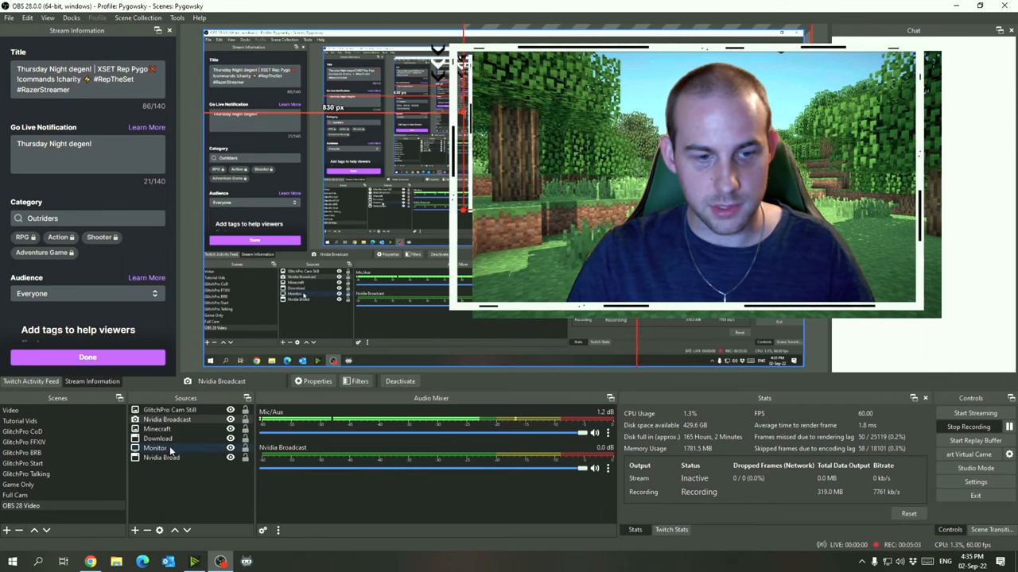
Select the Monitor display source in the Sources list
click(168, 410)
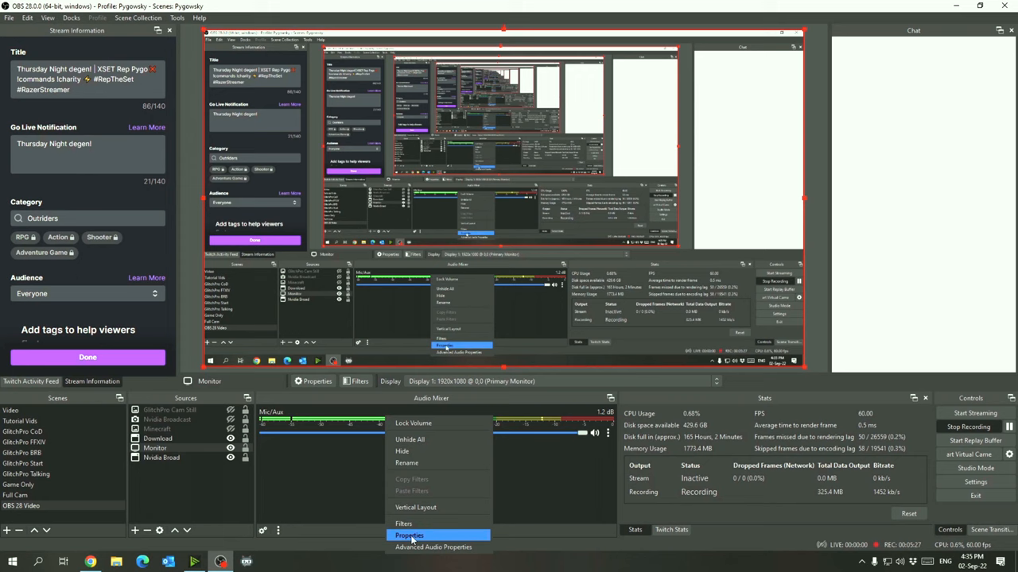
Add a Noise Suppression filter with its default name to the Mic/Aux audio
click(409, 534)
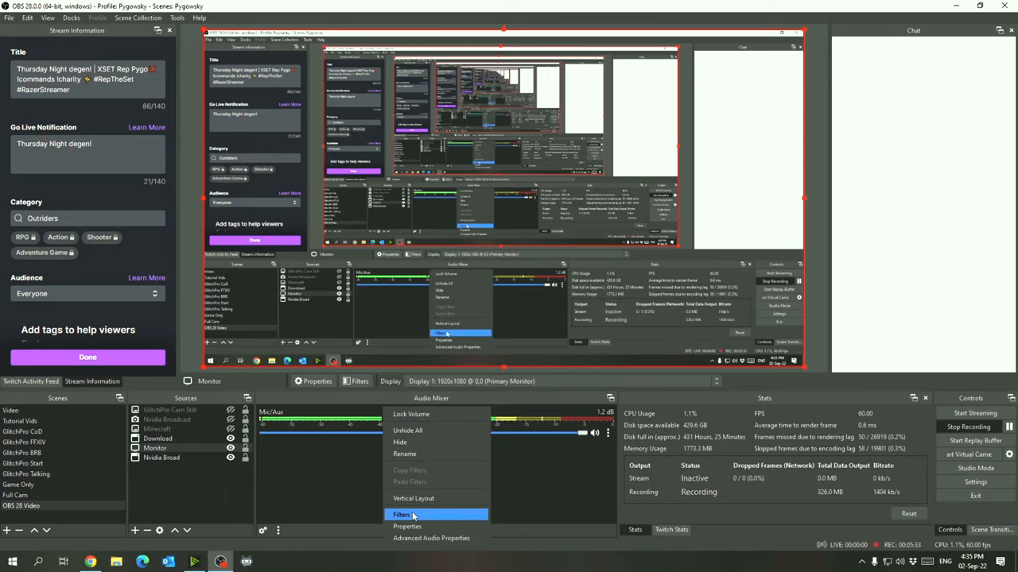
click(404, 515)
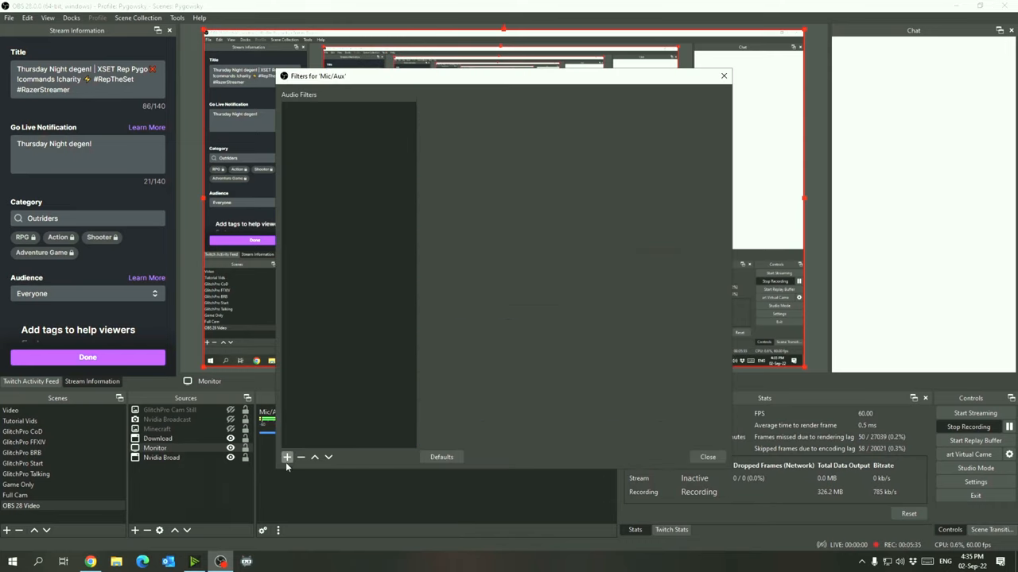
click(286, 458)
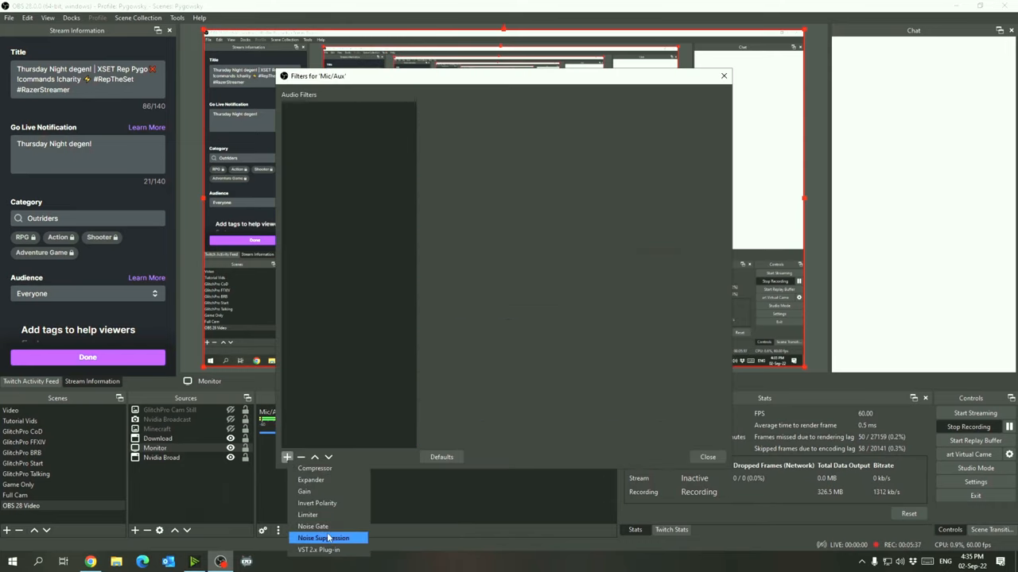
click(329, 538)
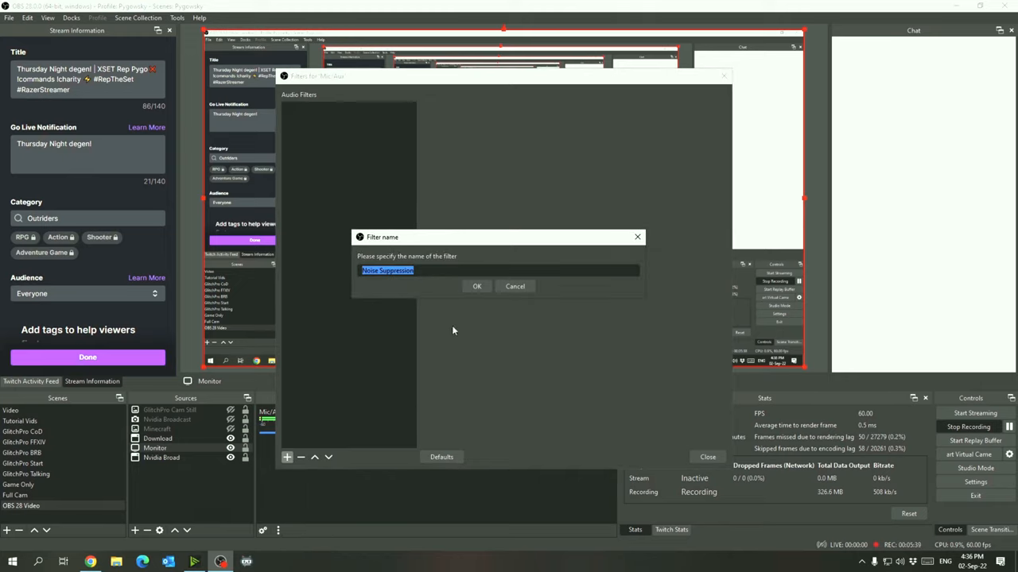
click(477, 287)
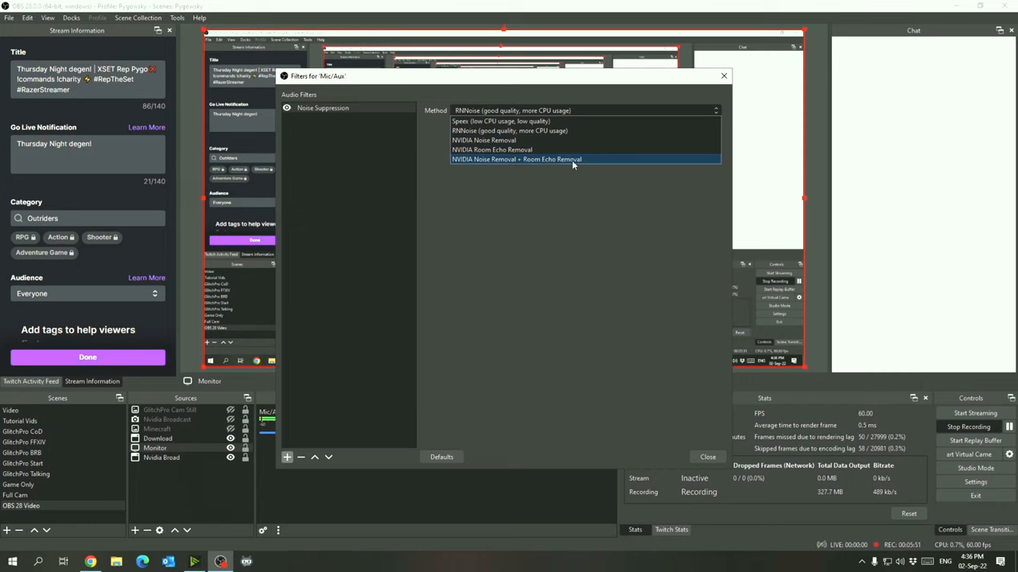
mouse_move(507, 159)
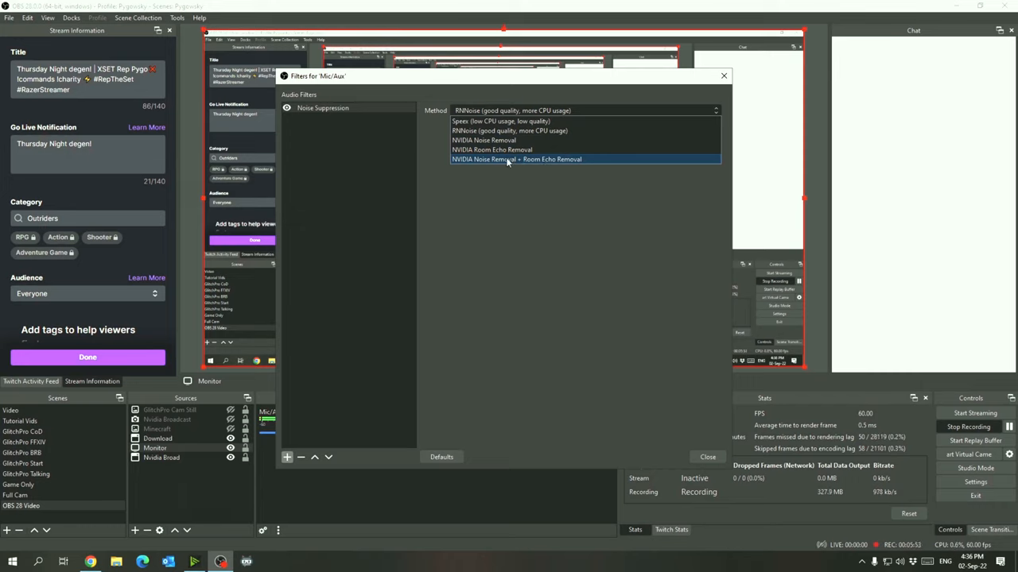